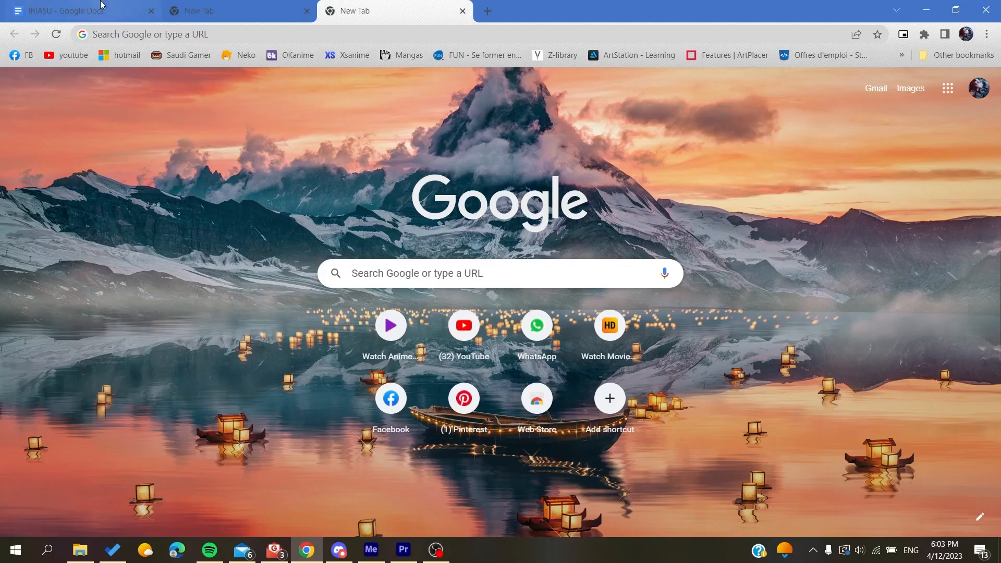
mouse_move(145, 116)
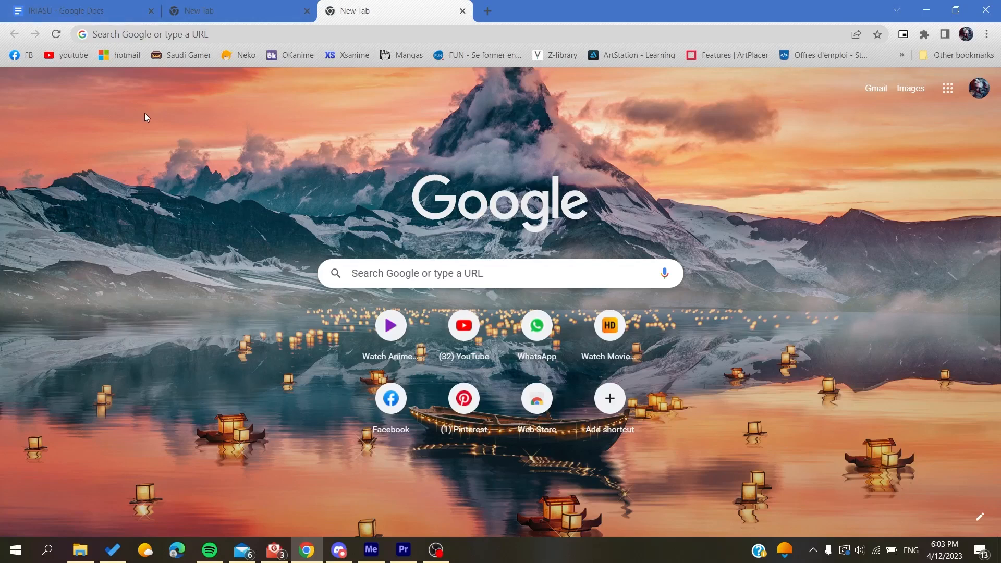
Enter 'airbnb' in Chrome's address bar and go to the Airbnb homepage
left_click(147, 34)
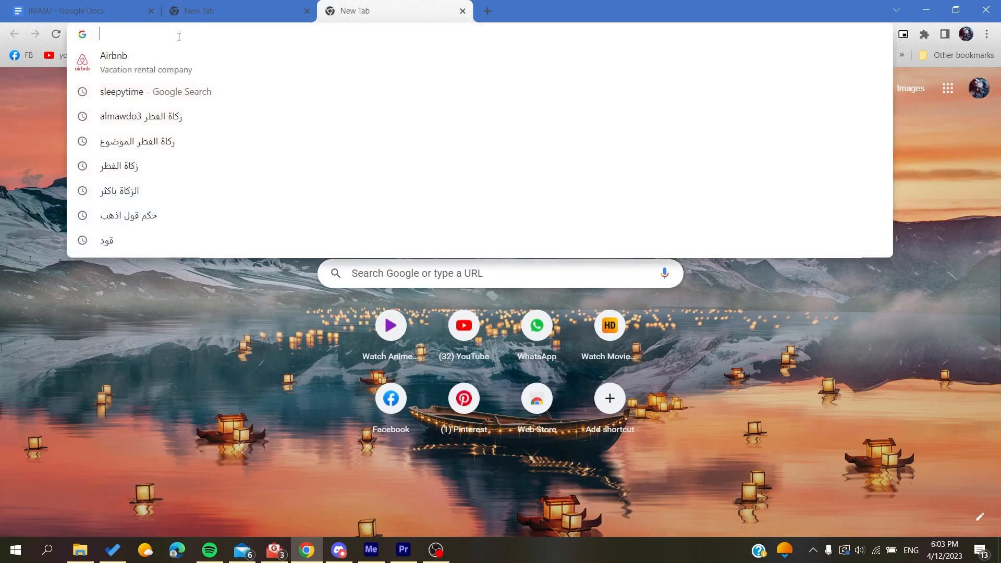
type("airbnb.com")
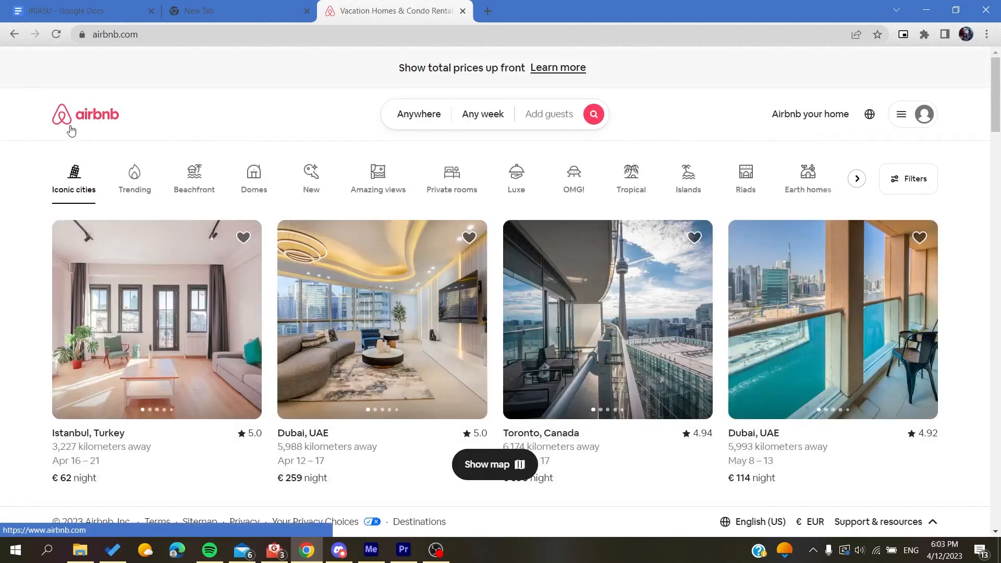
mouse_move(439, 92)
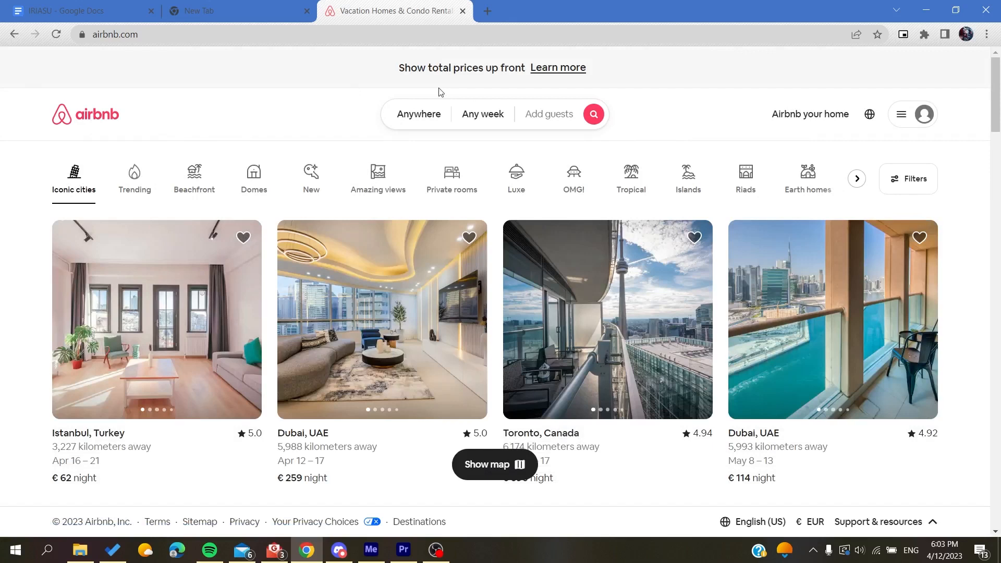
Choose Log in from the Airbnb profile menu at top right
left_click(922, 114)
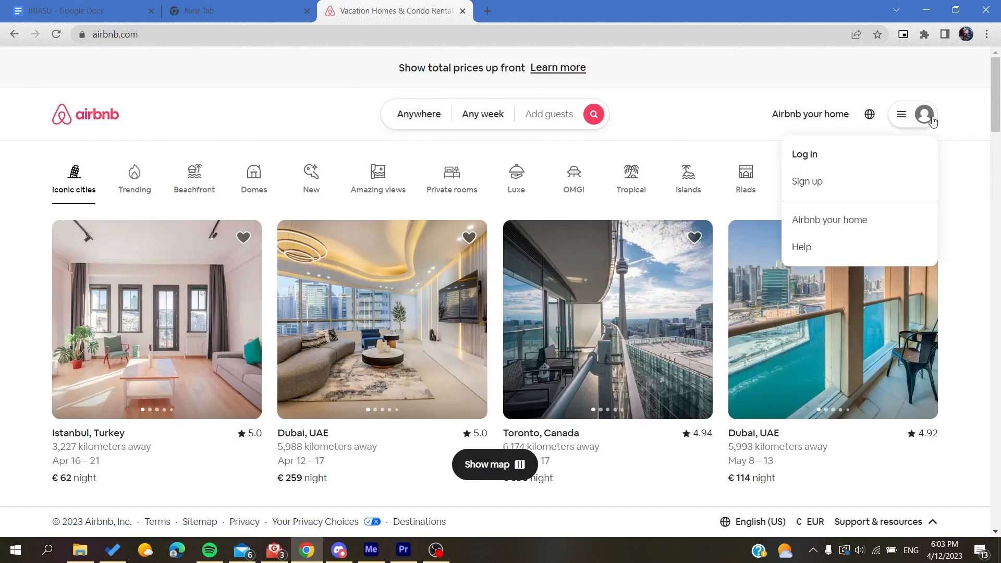
left_click(947, 109)
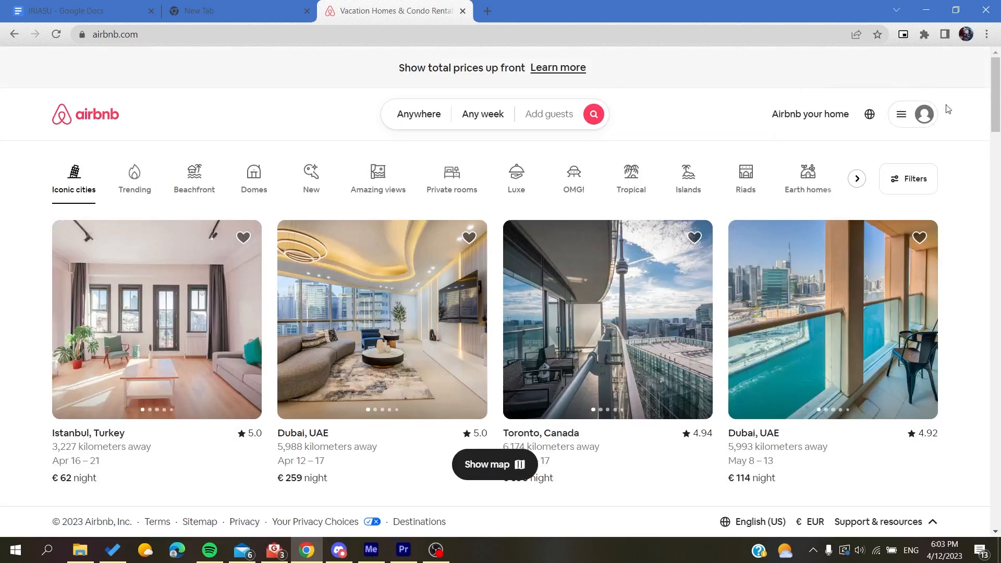
mouse_move(903, 119)
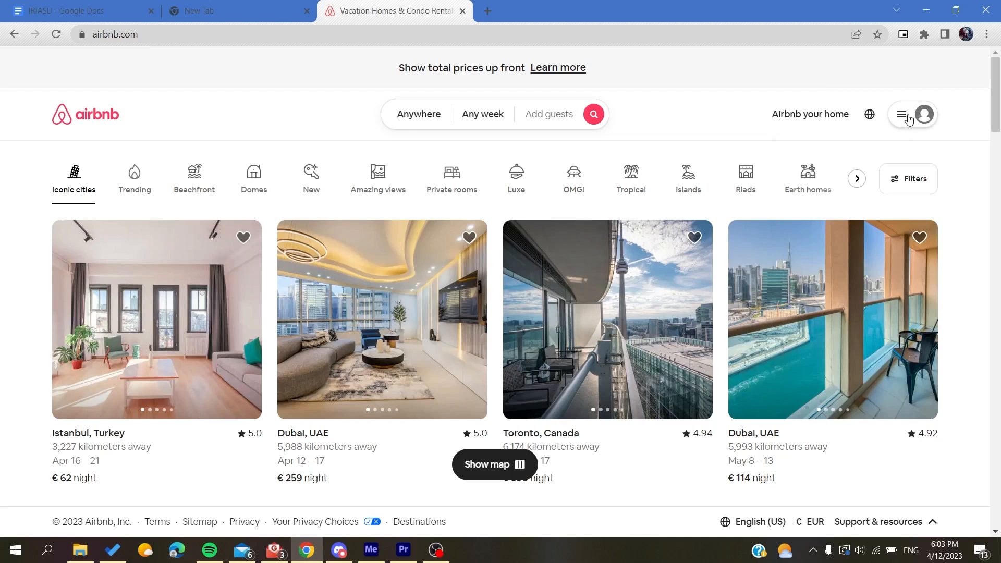
left_click(903, 115)
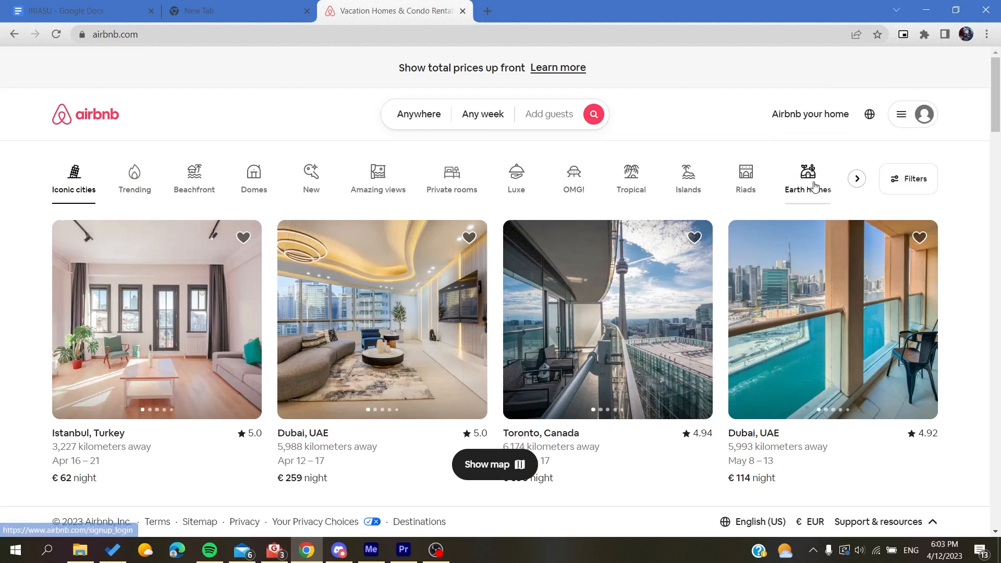
left_click(923, 114)
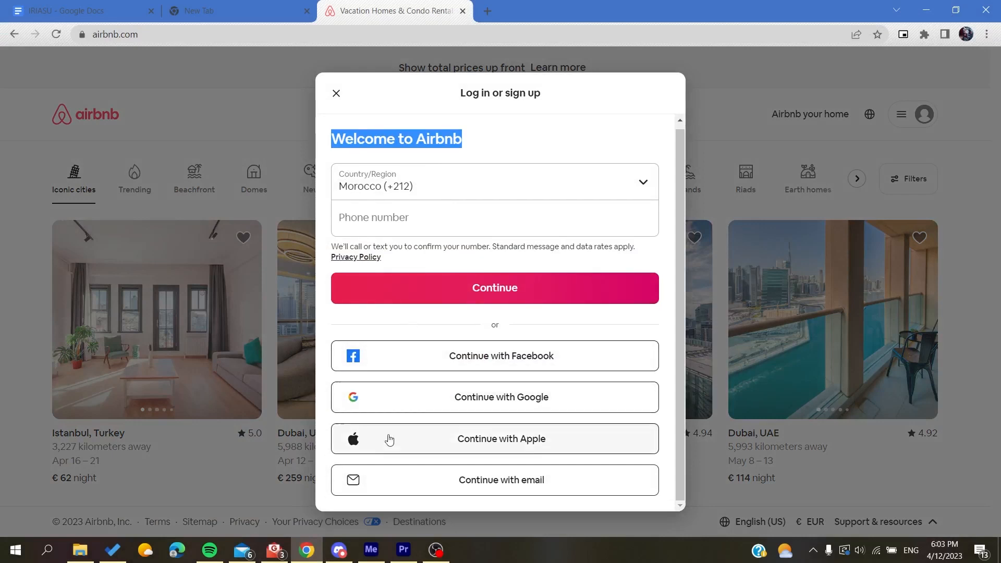
mouse_move(368, 335)
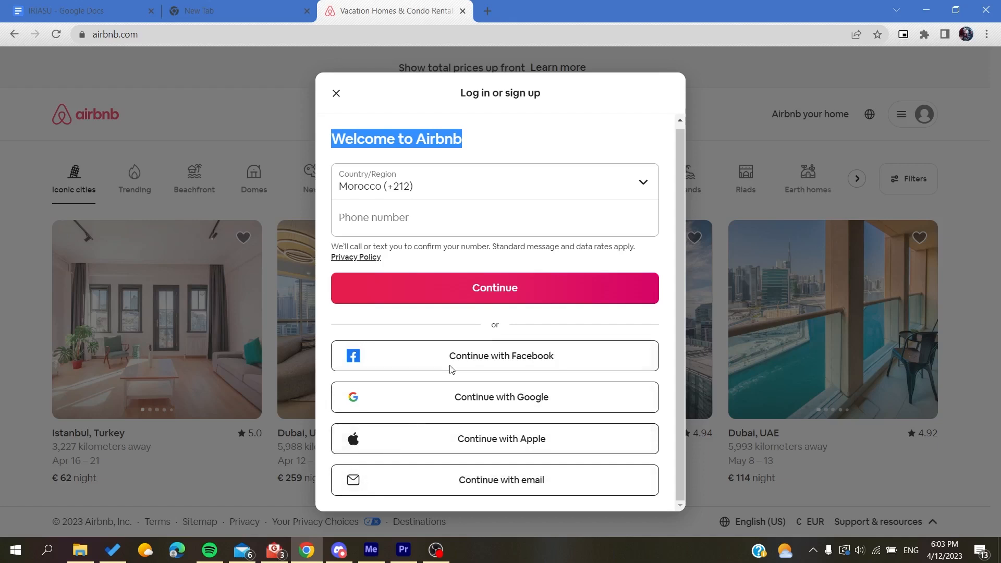
mouse_move(451, 406)
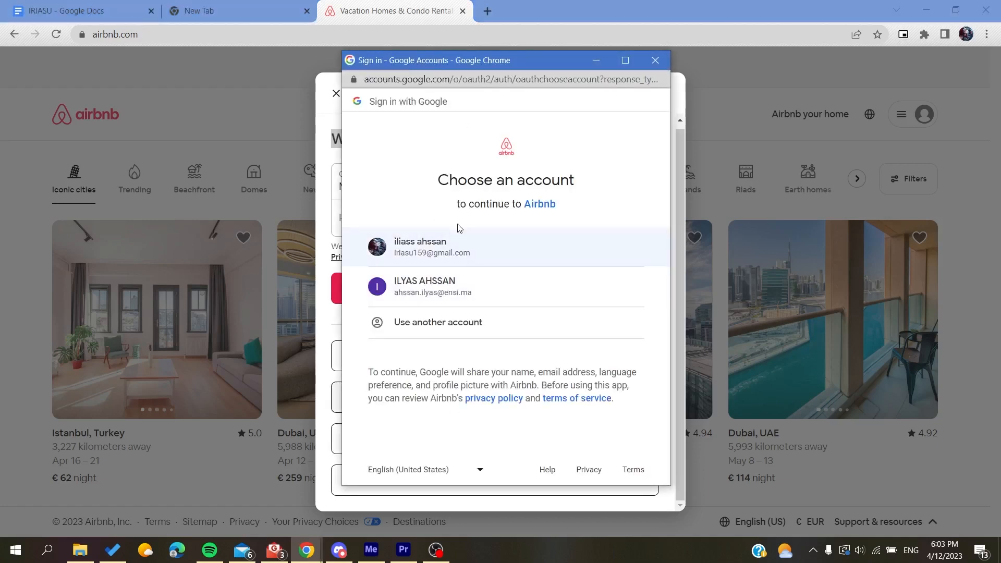
Choose the first Google account in the Choose an account popup to sign in
left_click(447, 247)
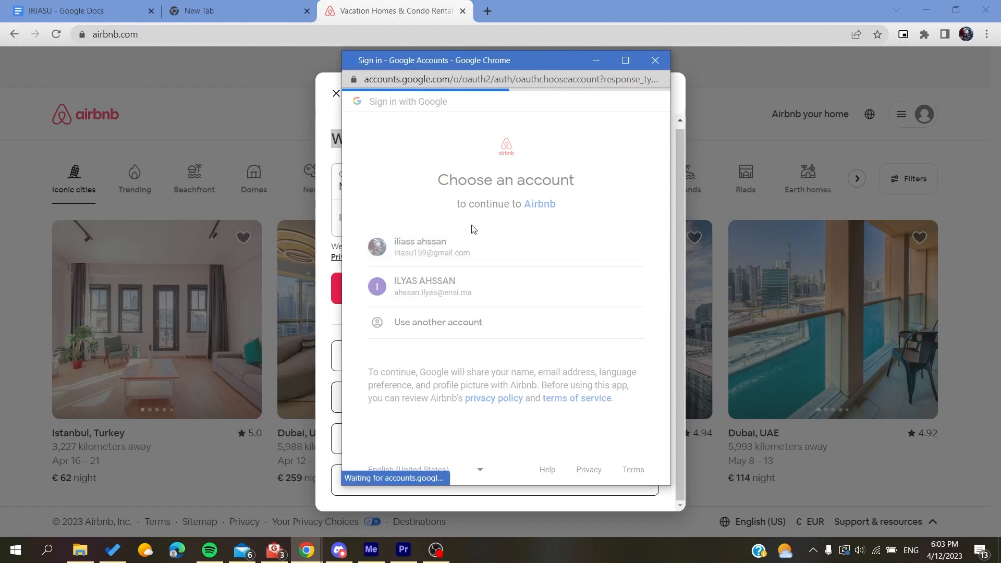
left_click(654, 60)
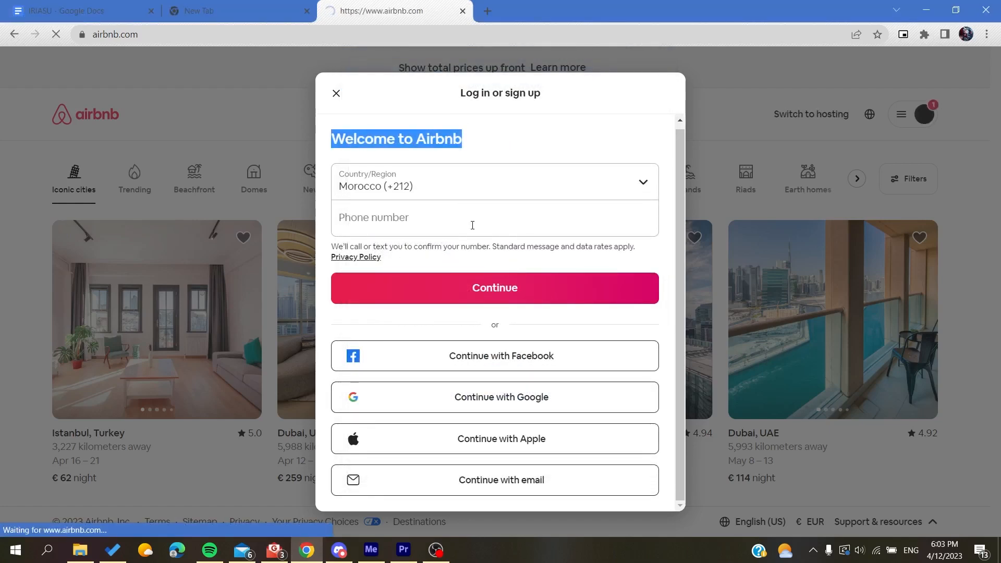
left_click(336, 94)
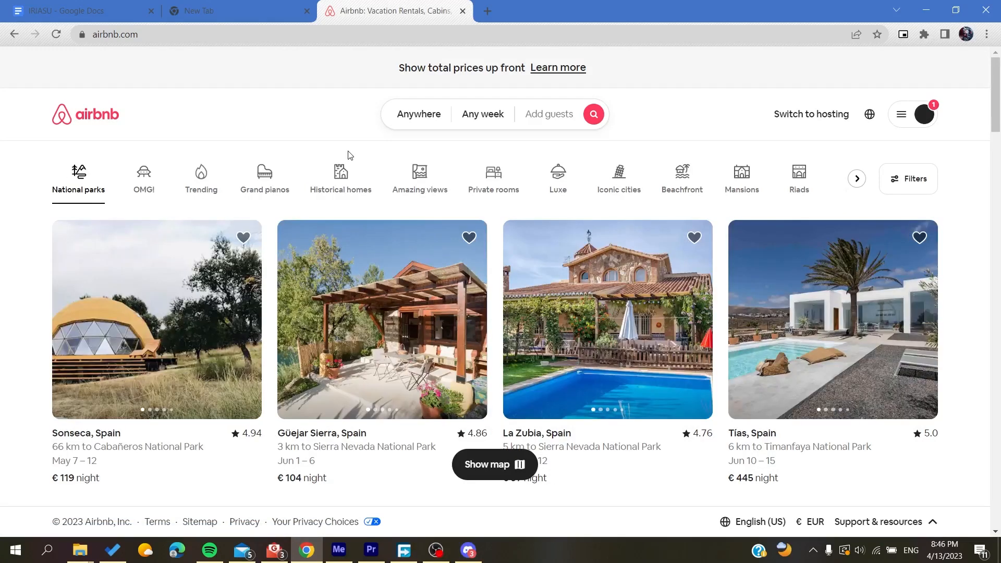
mouse_move(905, 102)
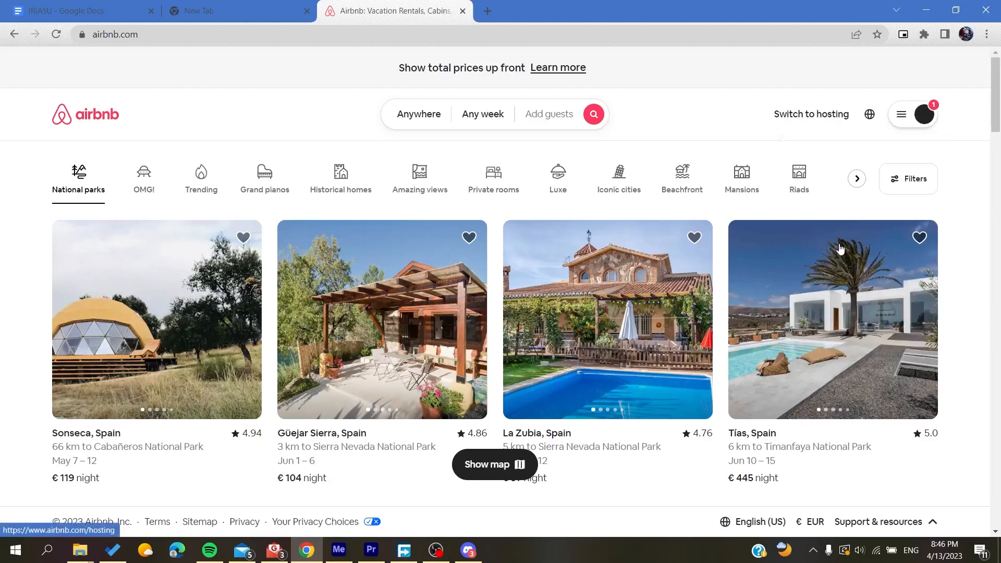
Switch to hosting and go to the Listings page from the Menu
left_click(811, 113)
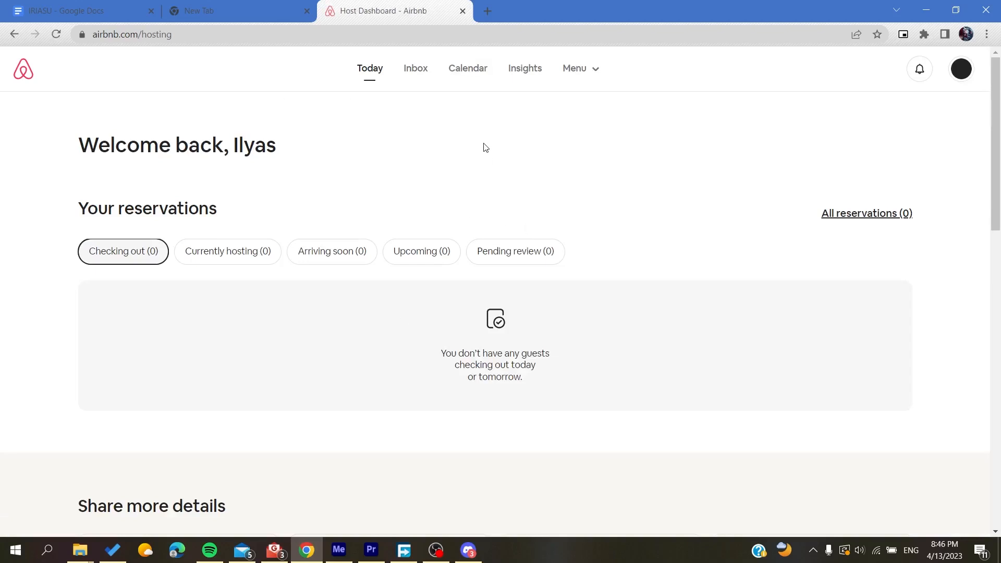
left_click(578, 69)
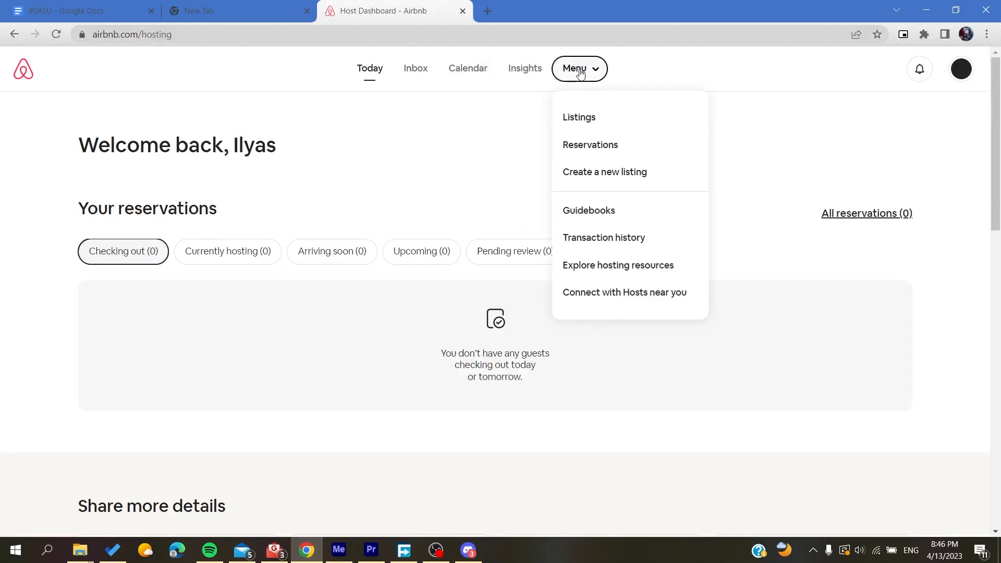
left_click(578, 117)
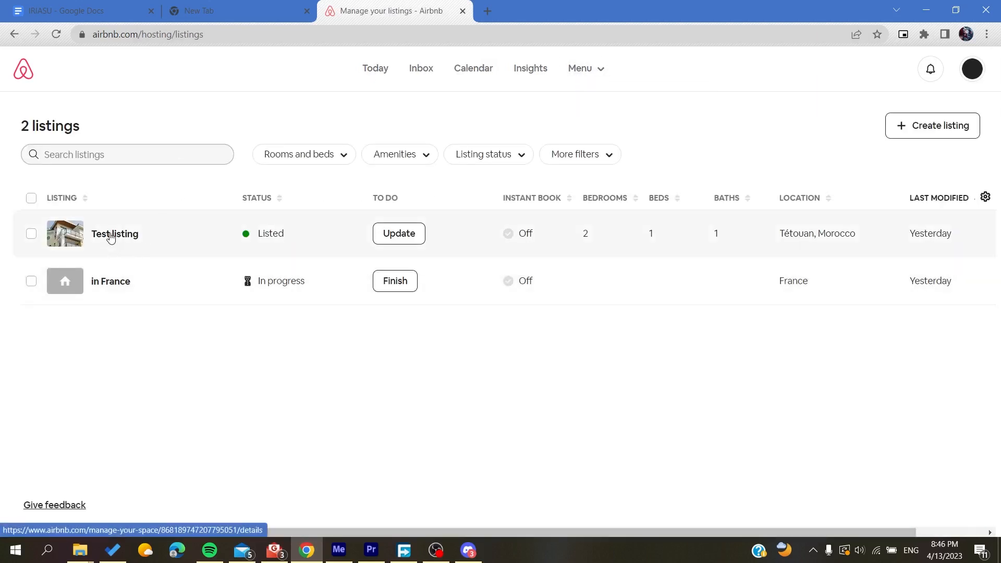
Open 'Test listing' from the listings table for editing
left_click(115, 233)
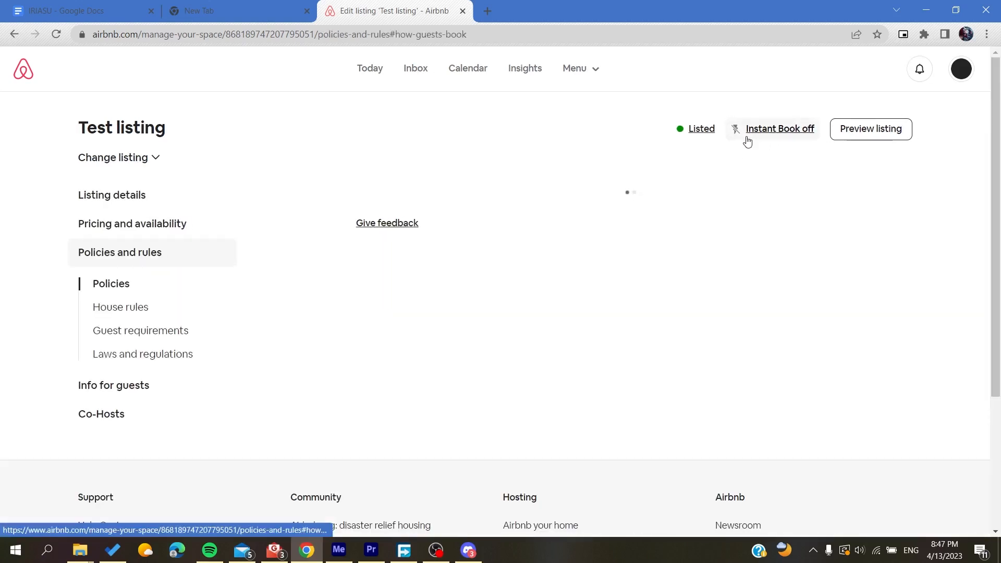
Open the Instant Book setting and toggle it on, then back off
left_click(779, 128)
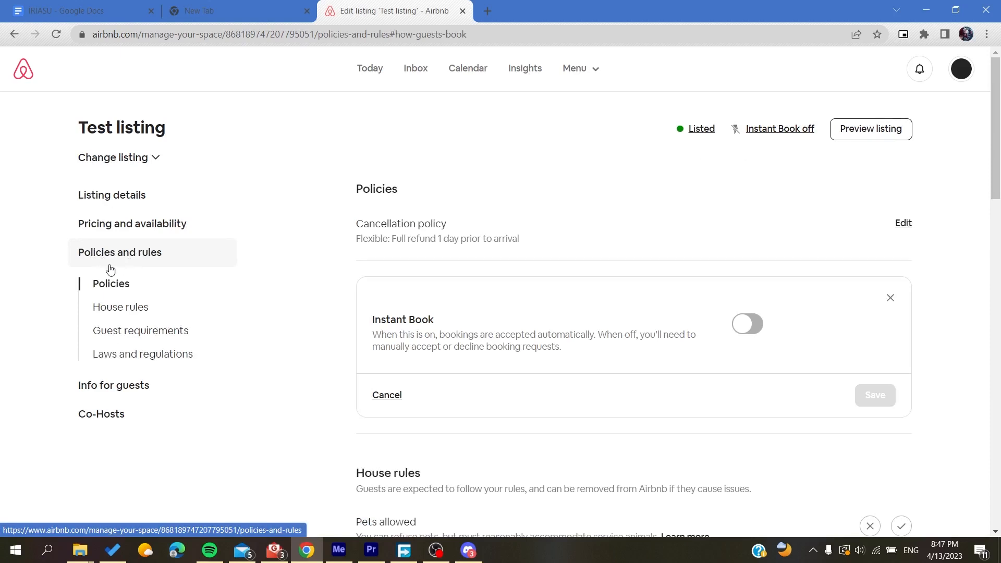
mouse_move(776, 350)
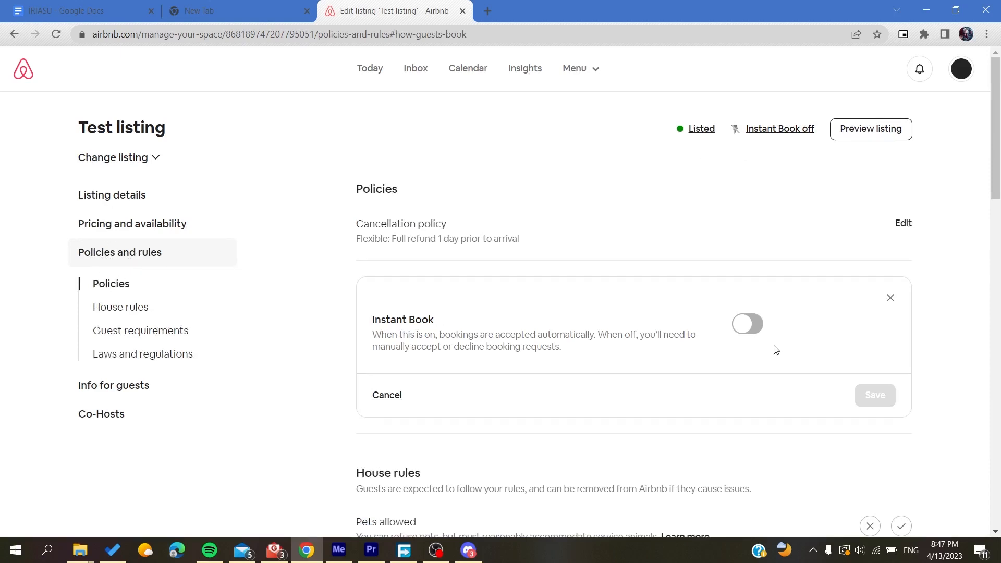
left_click(747, 324)
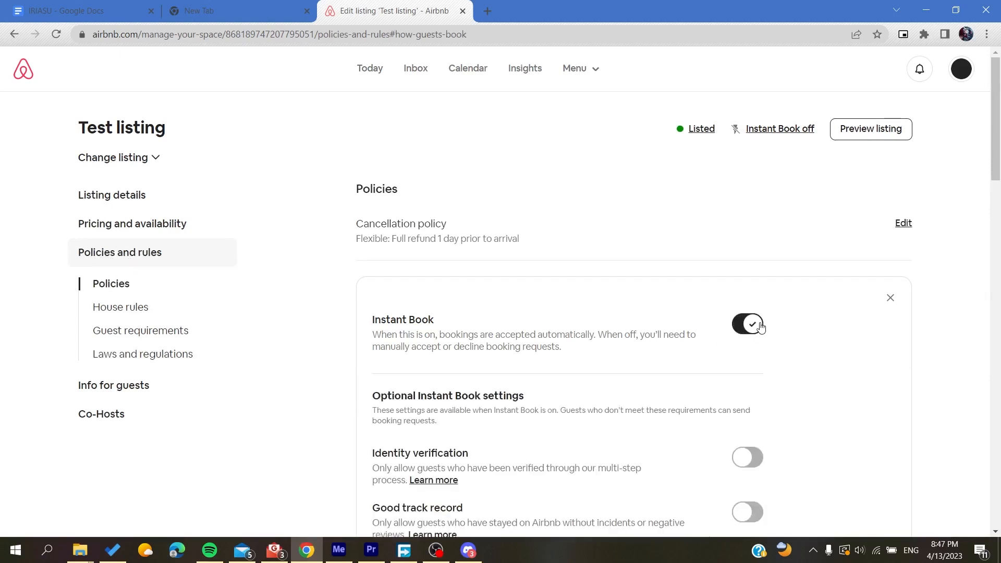
left_click(747, 324)
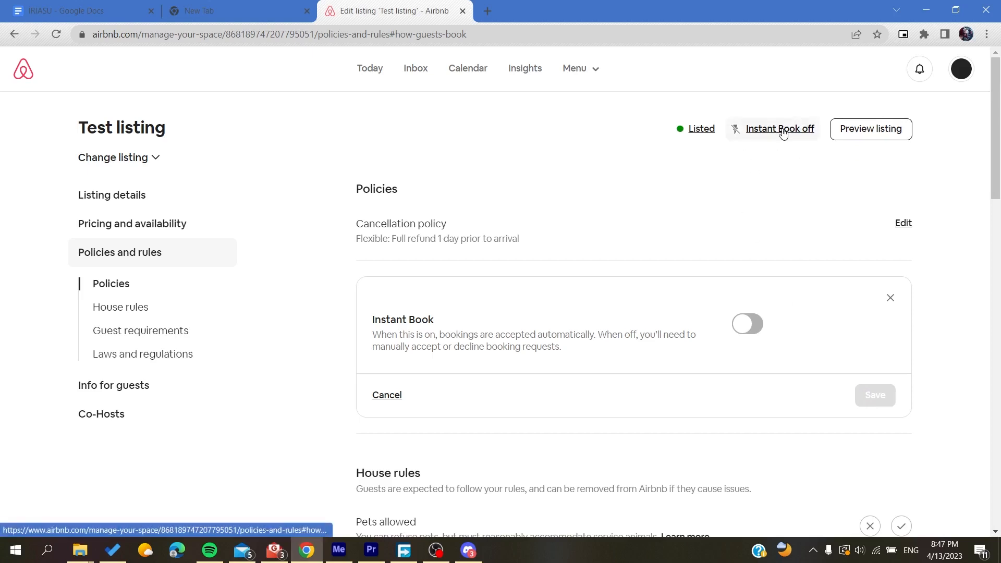
mouse_move(284, 262)
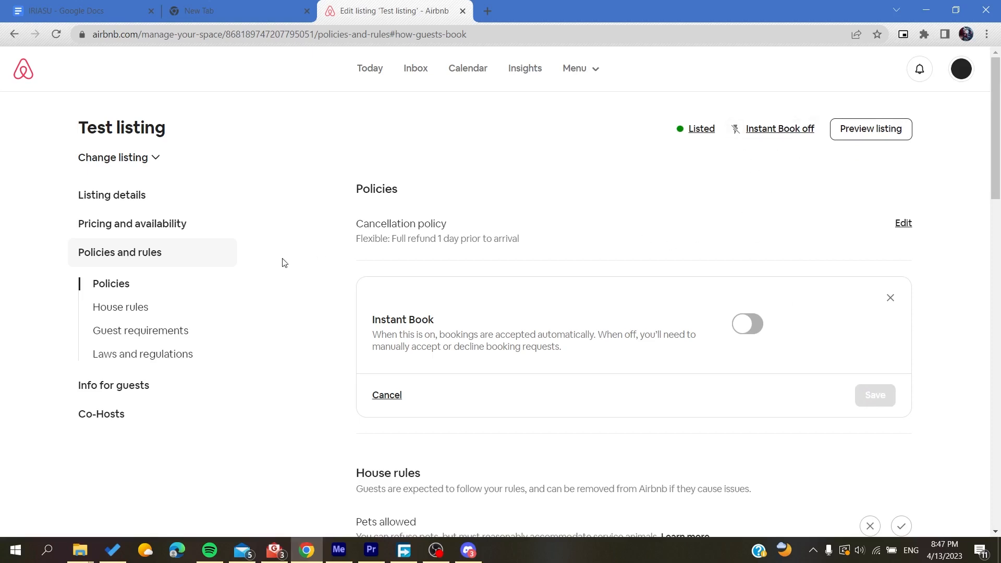